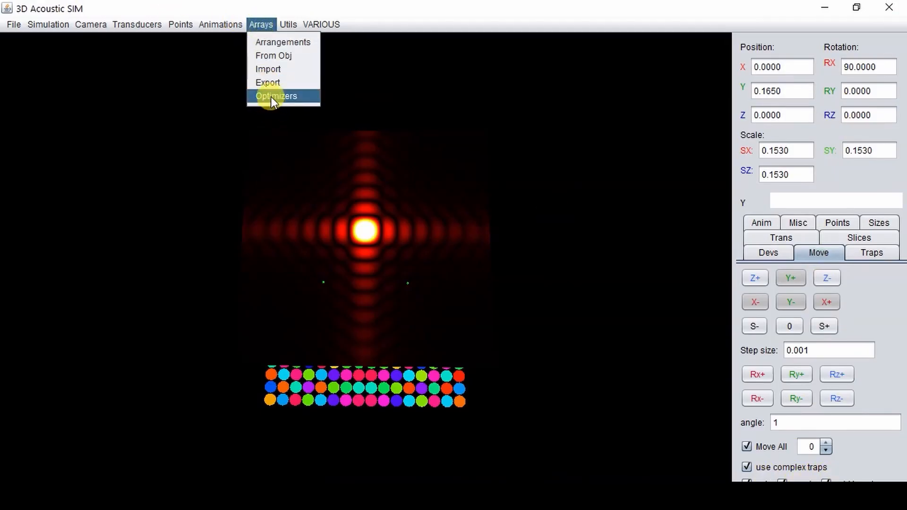
# Open the Algorithms optimizer dialog to browse presets like ITR focal points and ITR Standing Waves
pyautogui.click(276, 96)
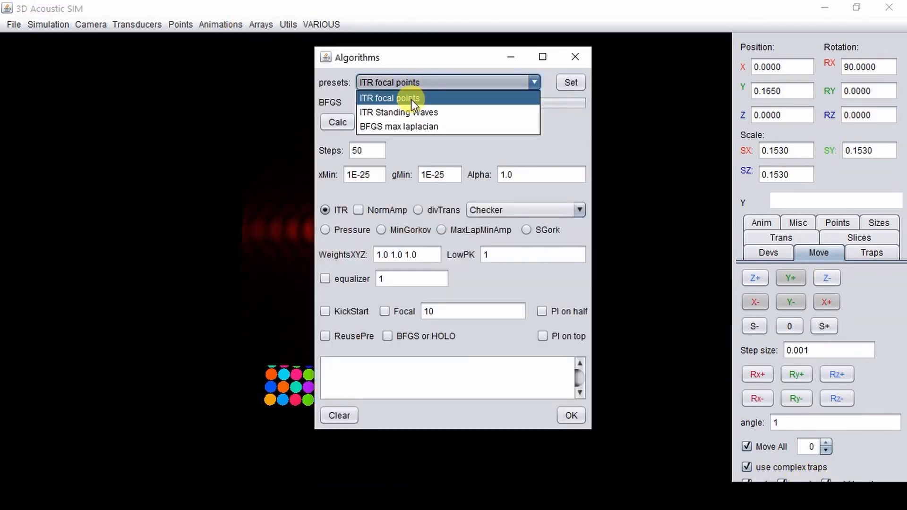